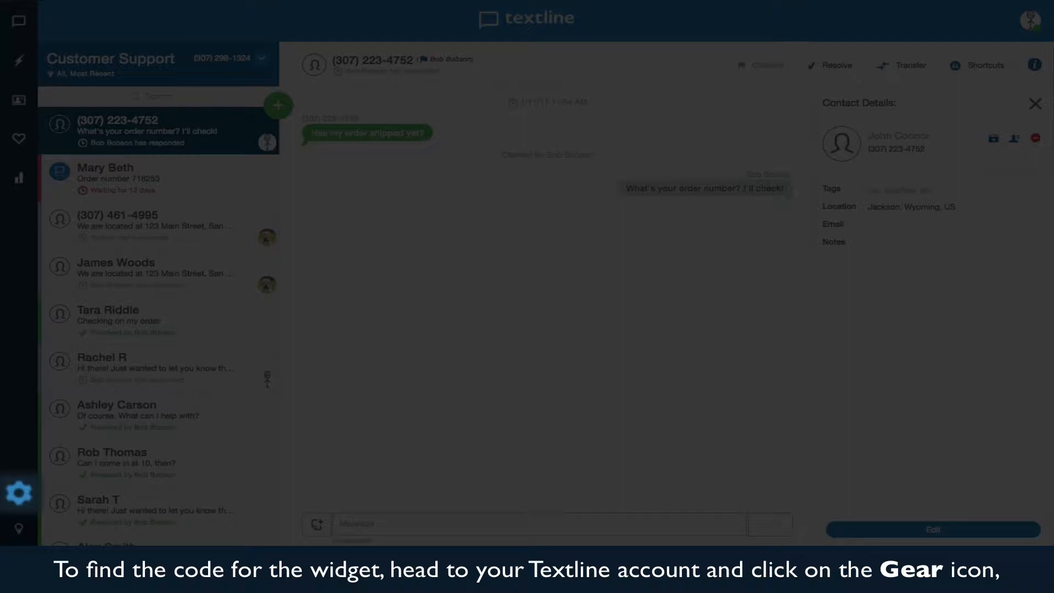
mouse_move(20, 498)
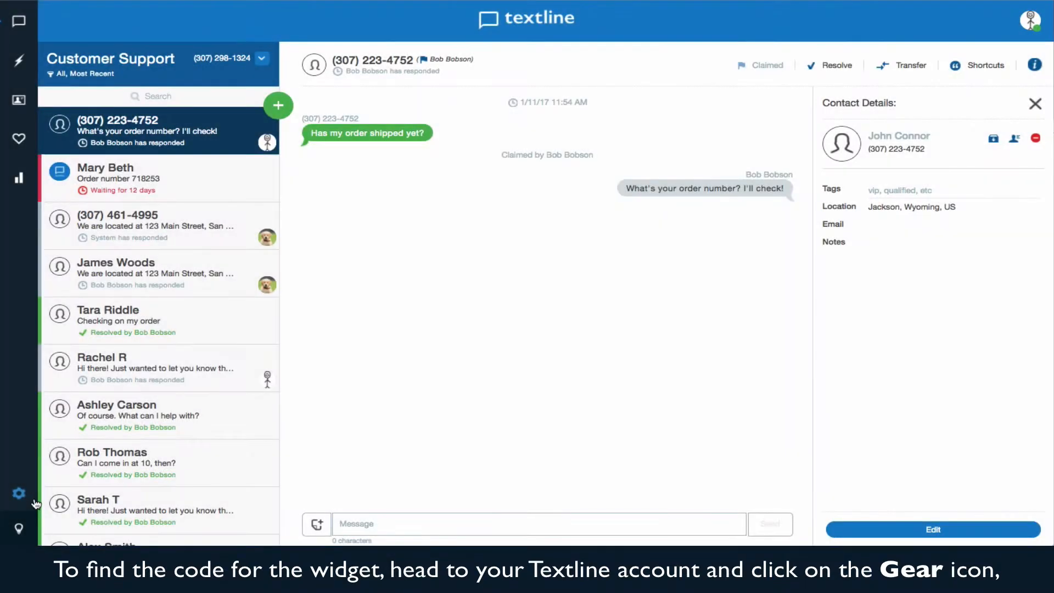
Copy the Text Us widget embed code from Organization Settings > Tools & Integrations.
left_click(19, 494)
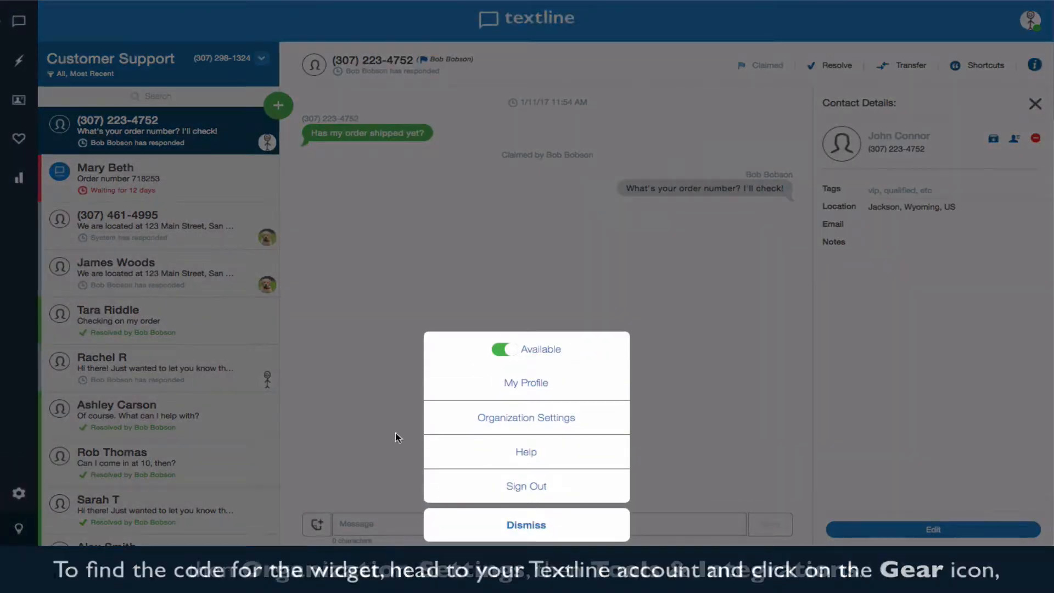
left_click(526, 417)
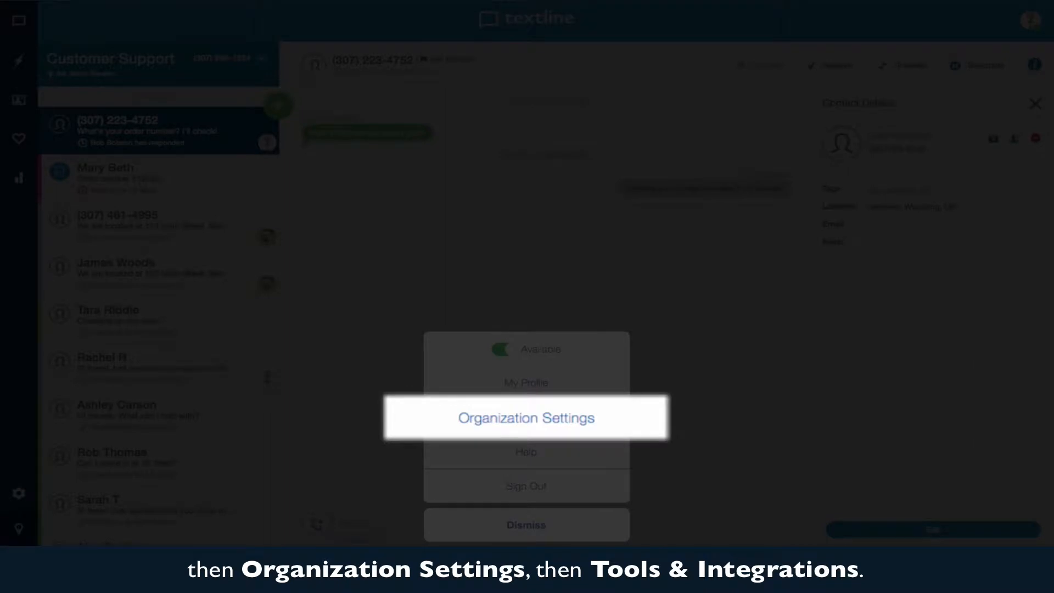
left_click(527, 417)
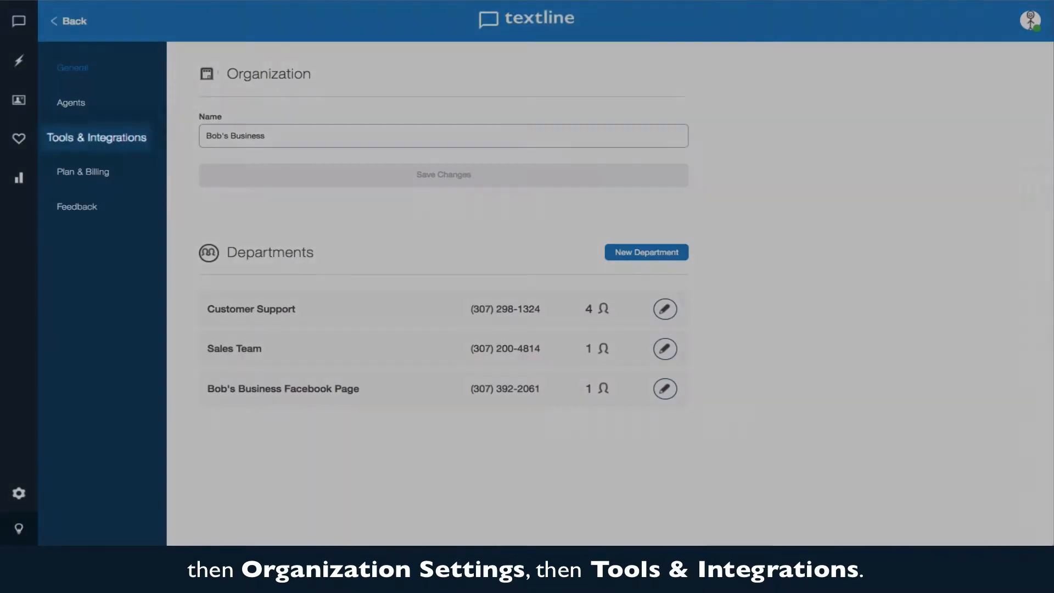
left_click(97, 137)
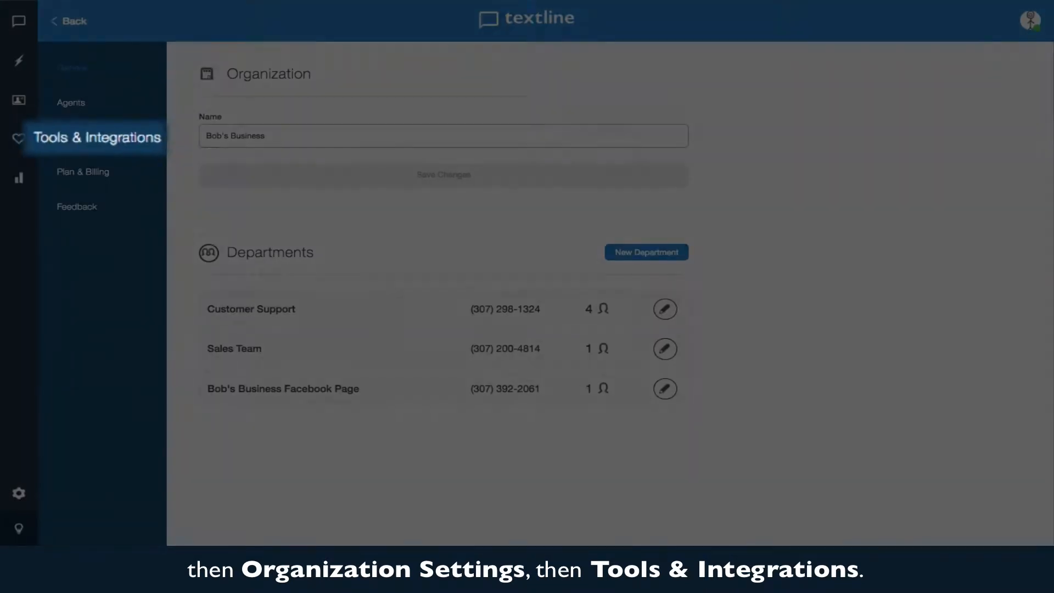
left_click(97, 137)
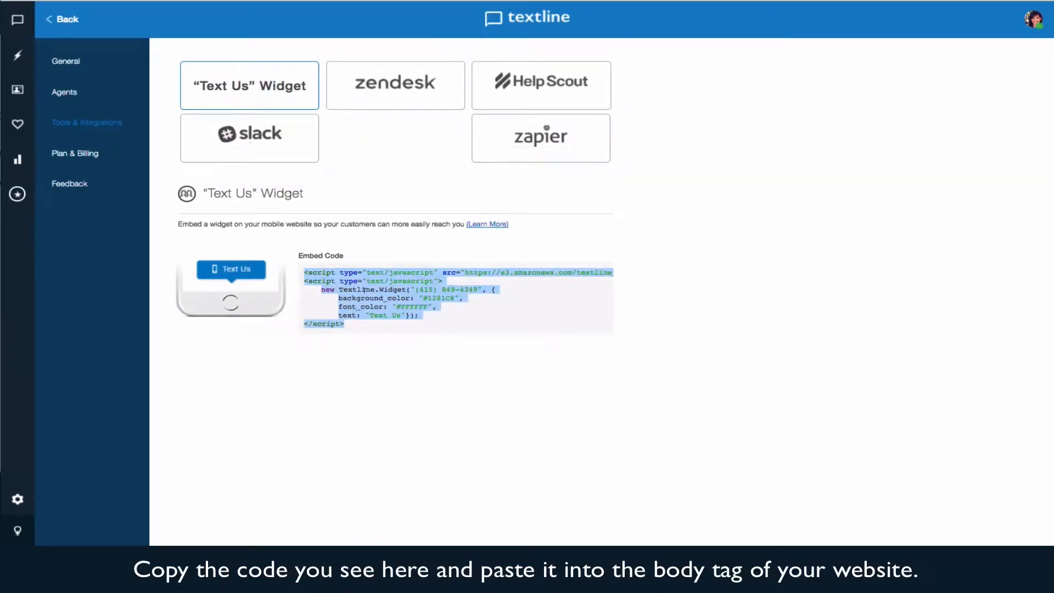
right_click(430, 316)
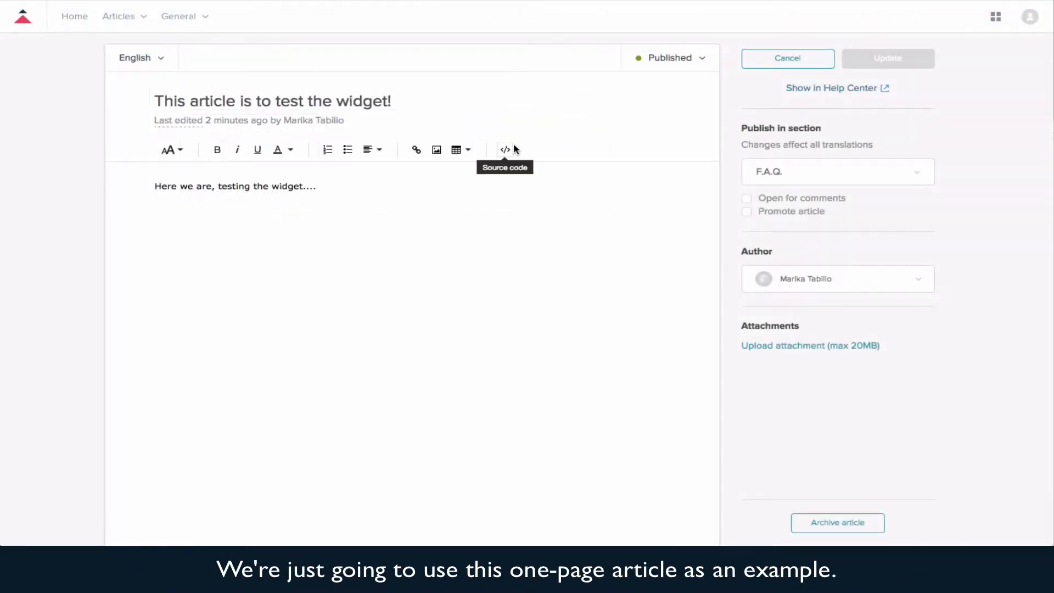
Switch the test article to HTML source view to paste the embed code below the paragraph.
left_click(505, 149)
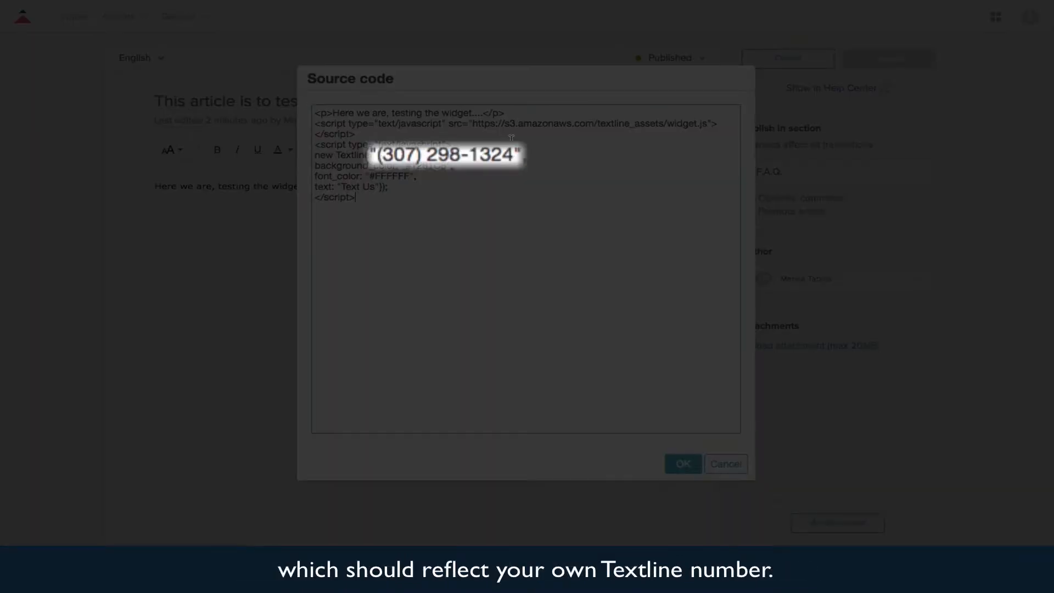
double_click(441, 156)
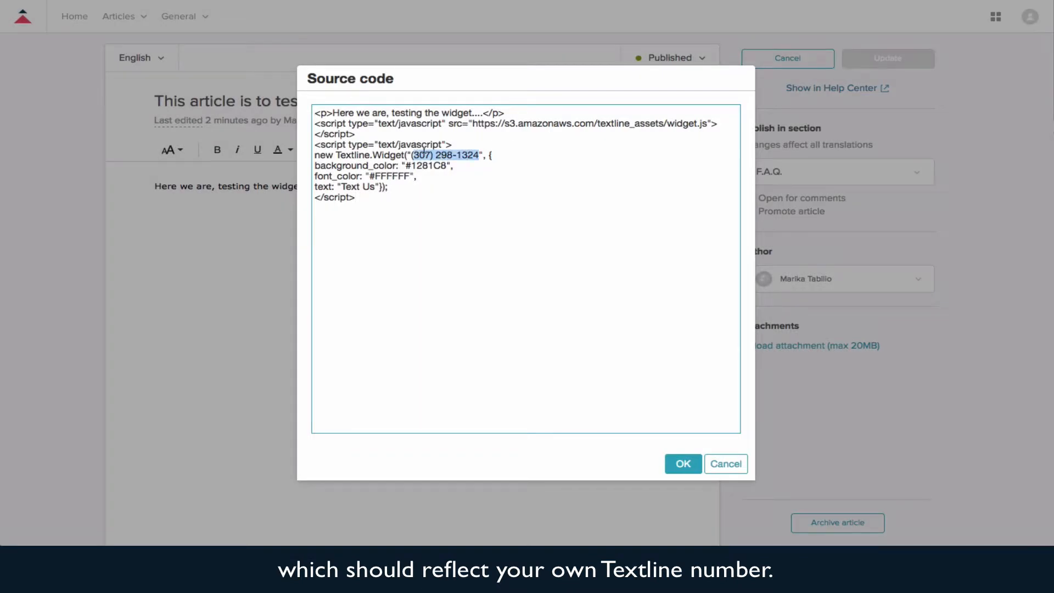
type("(415) 123-4567")
left_click(386, 165)
type("9933ff")
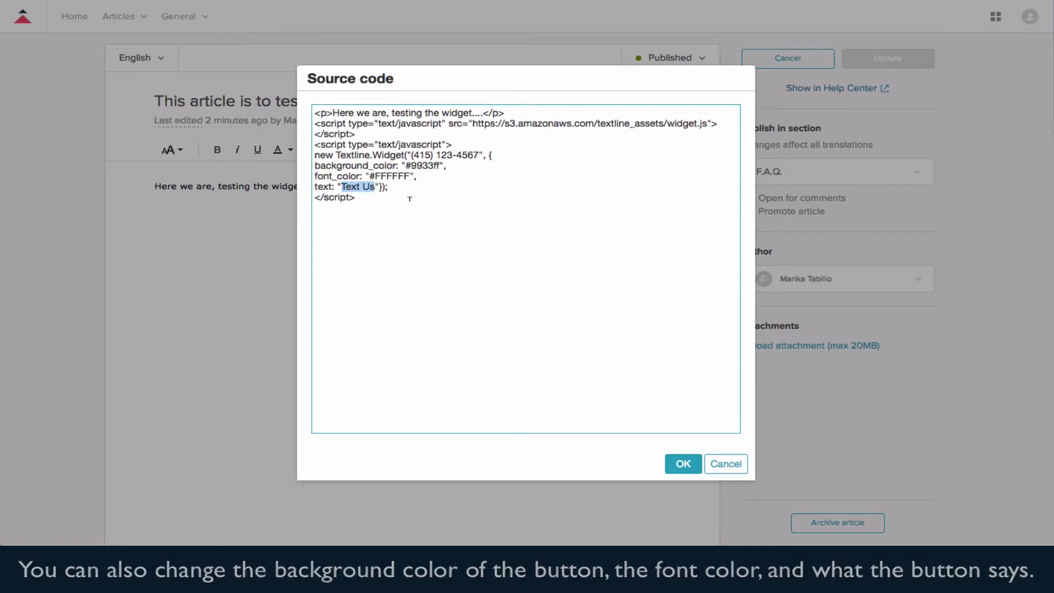
type("Click to text")
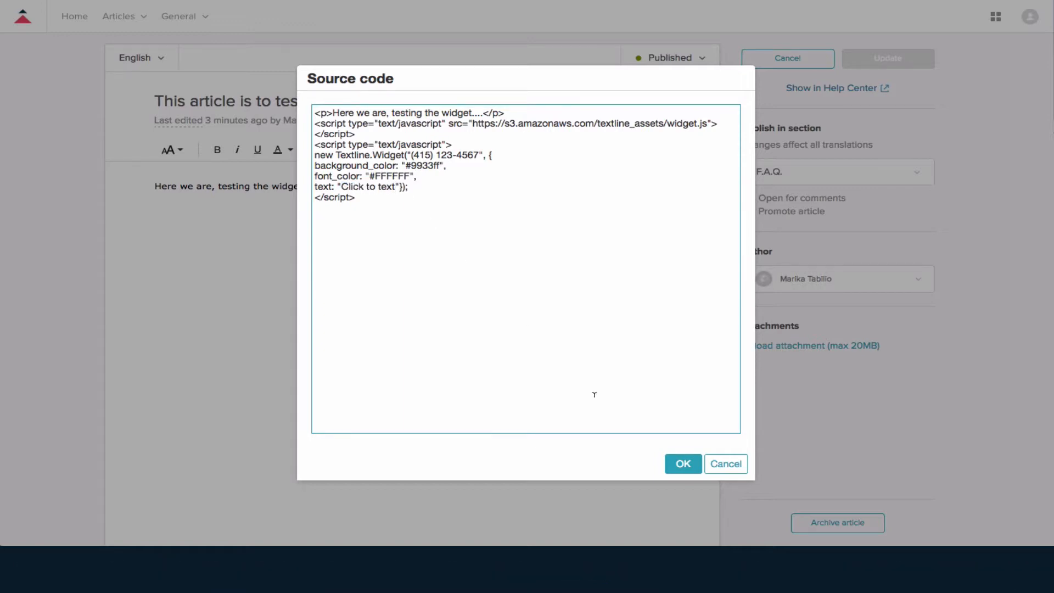
left_click(683, 463)
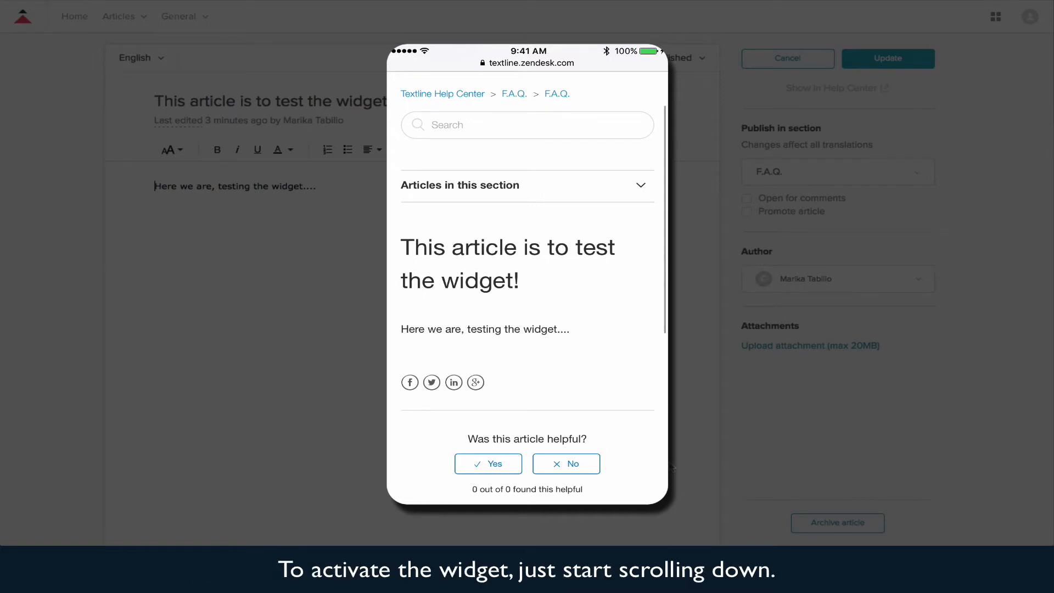
Scroll the article on the phone and tap the purple Click to text button to start a message.
scroll("down", 3)
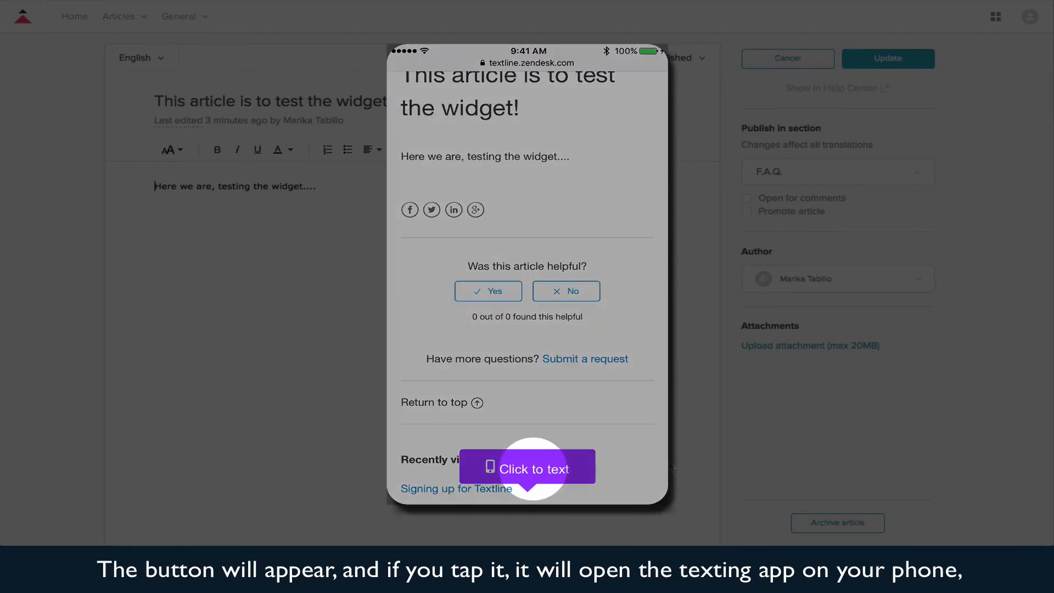
left_click(527, 468)
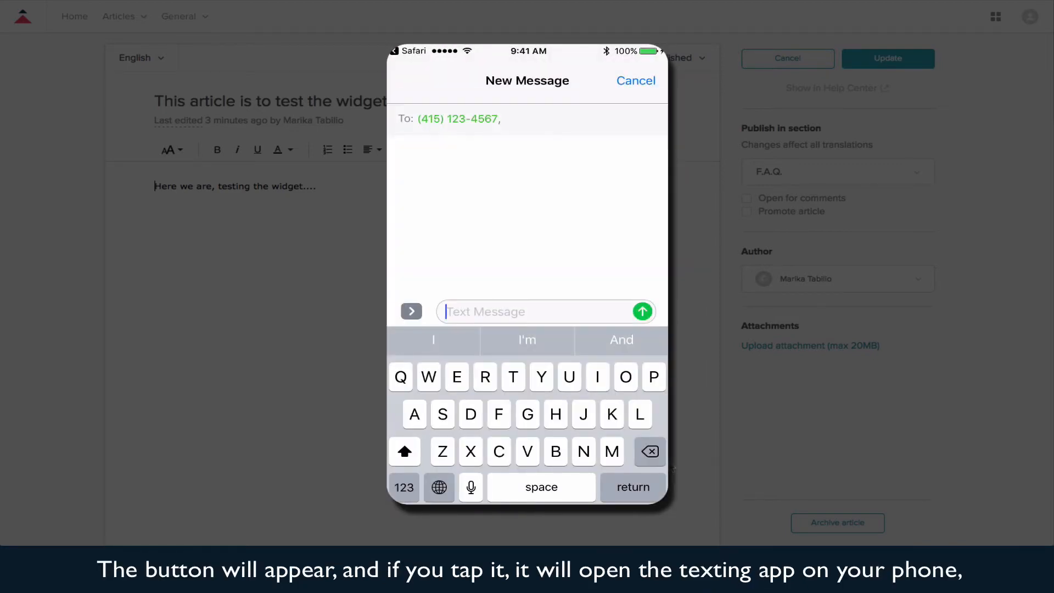